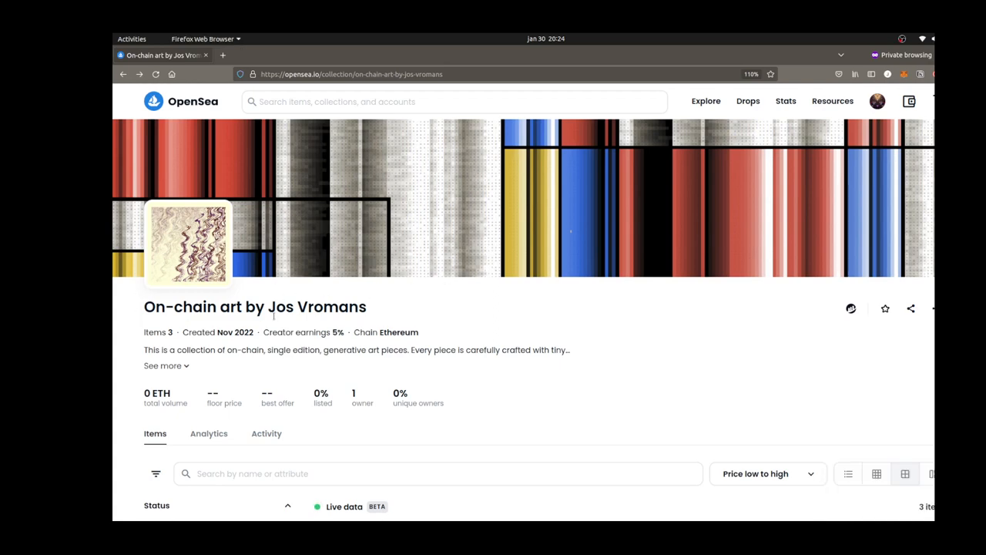
# Step: Open the On The Lookout card from the collection's Items grid in a new tab
pyautogui.click(161, 365)
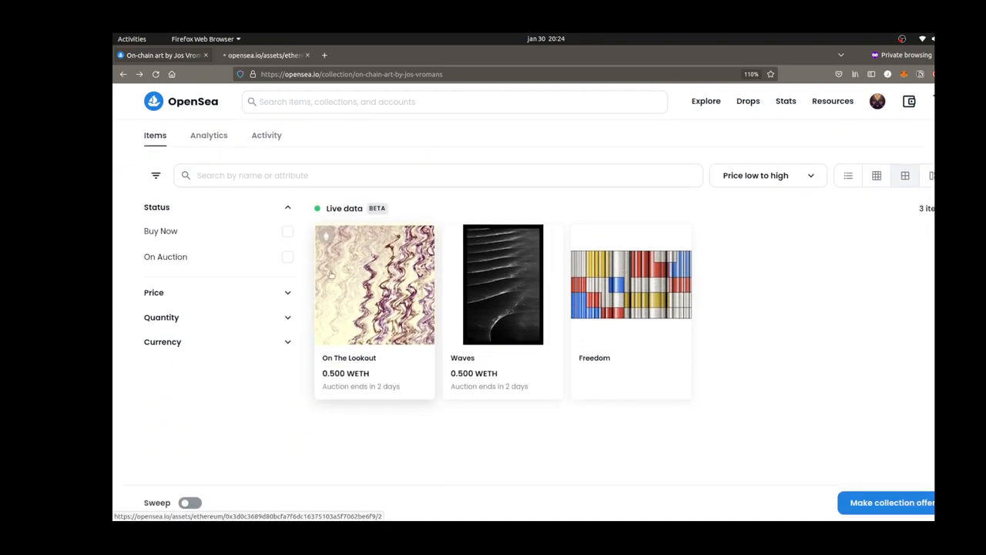
# Step: Switch to the On The Lookout page and inspect the embedded artwork frame's context menu
pyautogui.click(375, 285)
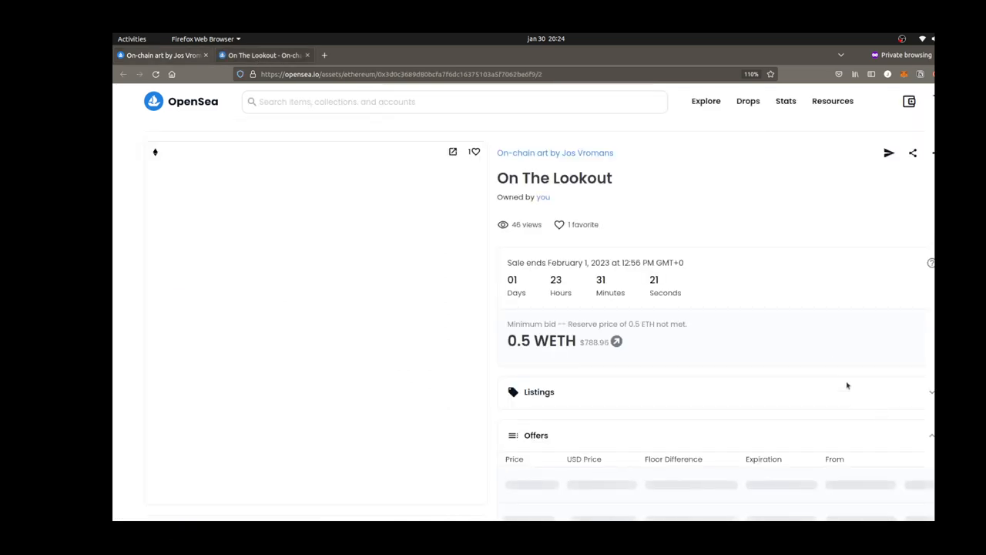
pyautogui.scroll(-3)
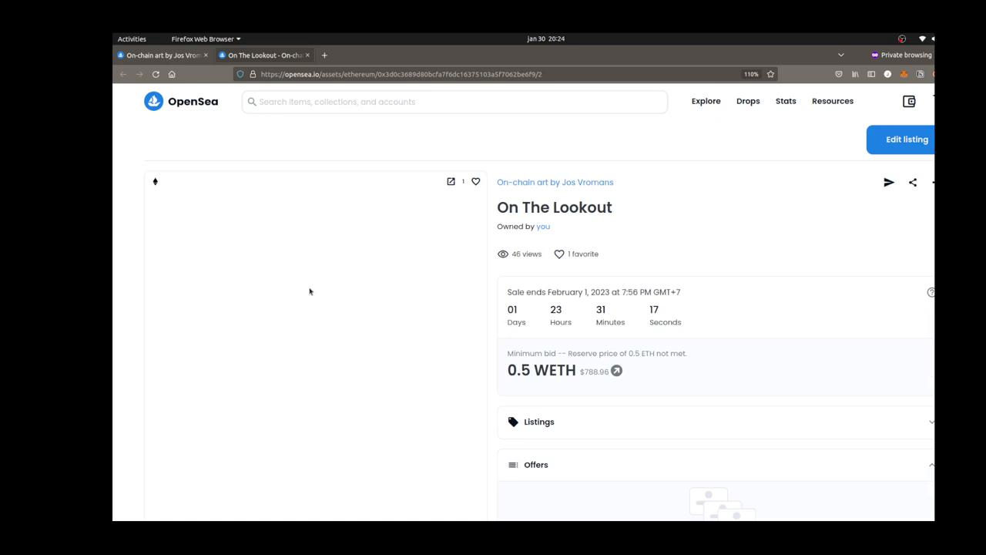
pyautogui.rightClick(309, 291)
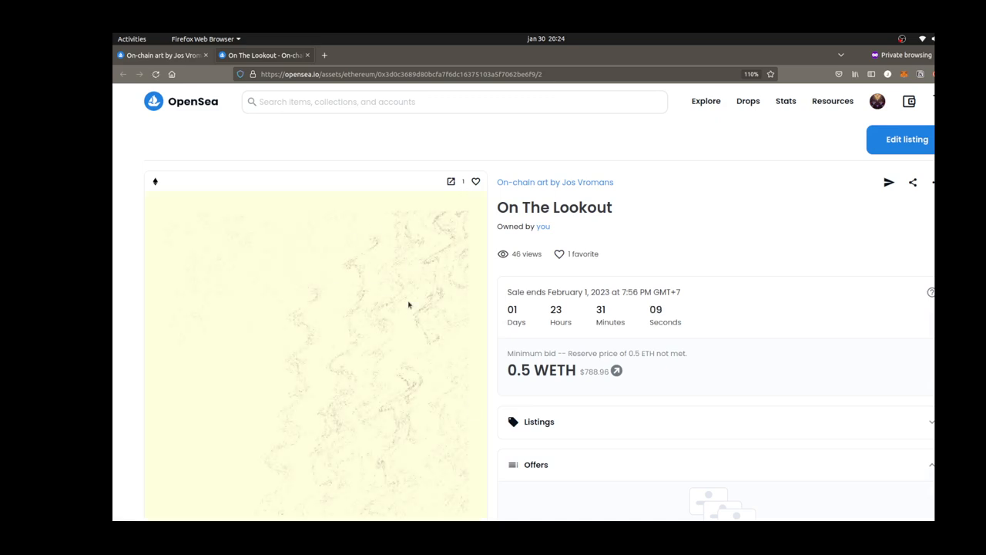
pyautogui.moveTo(415, 343)
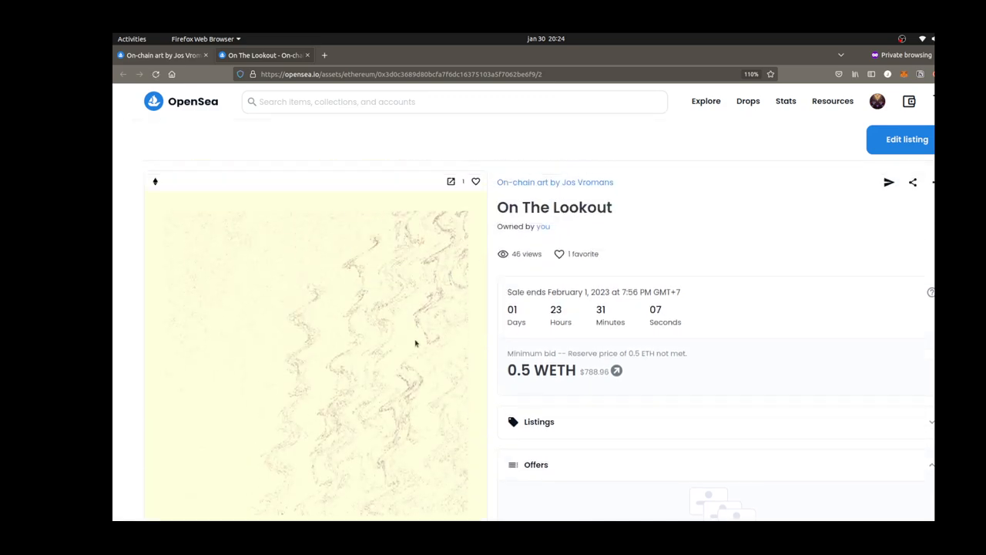
pyautogui.scroll(-3)
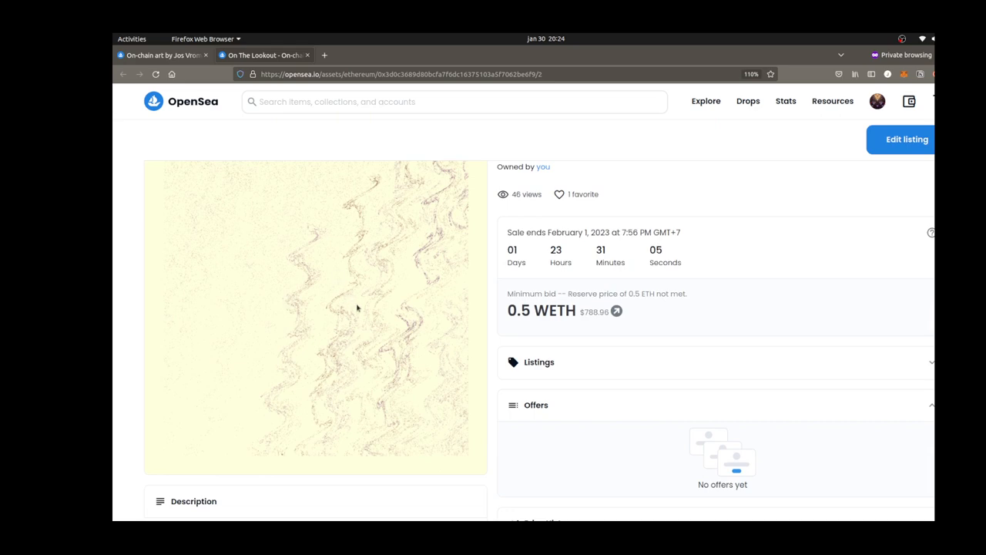
pyautogui.rightClick(358, 308)
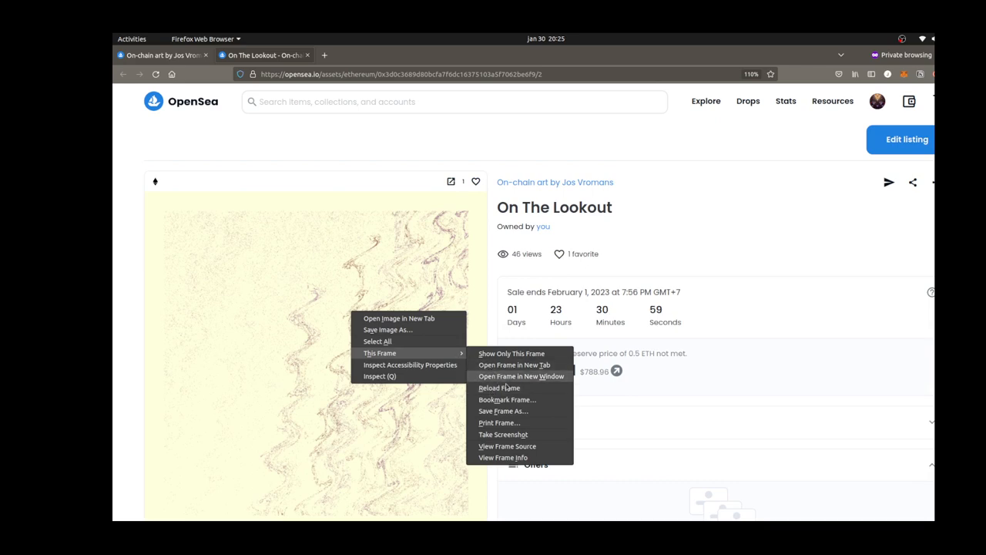
pyautogui.moveTo(519, 365)
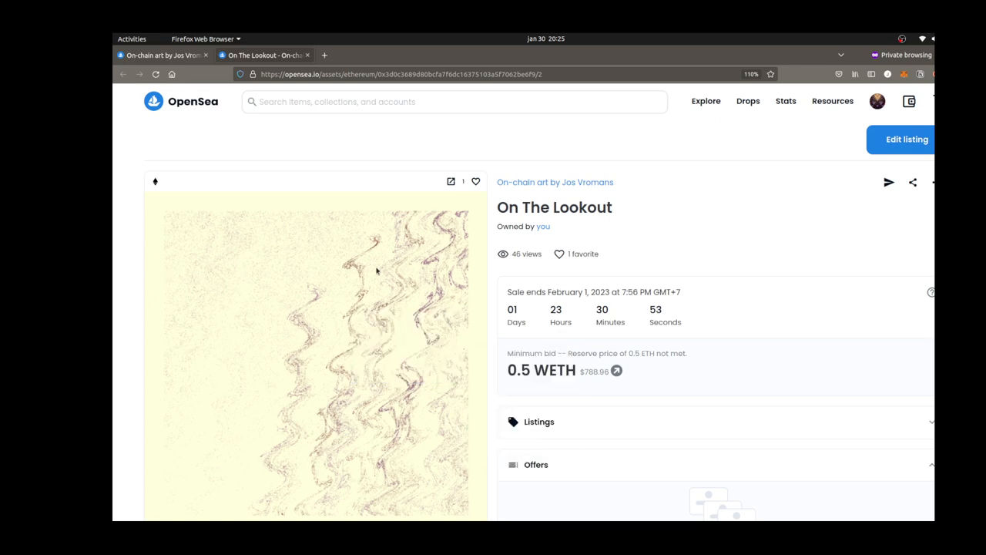
pyautogui.scroll(-3)
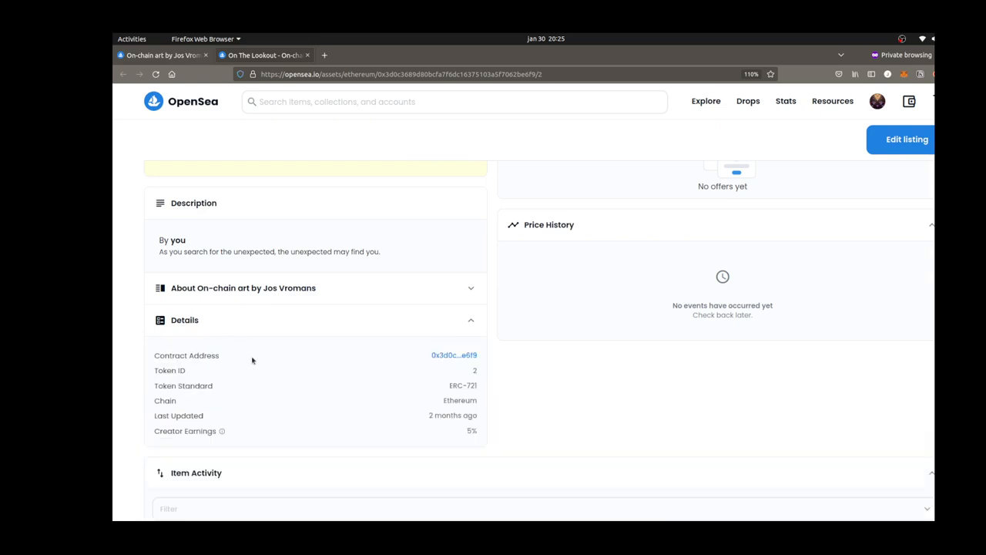
pyautogui.moveTo(446, 349)
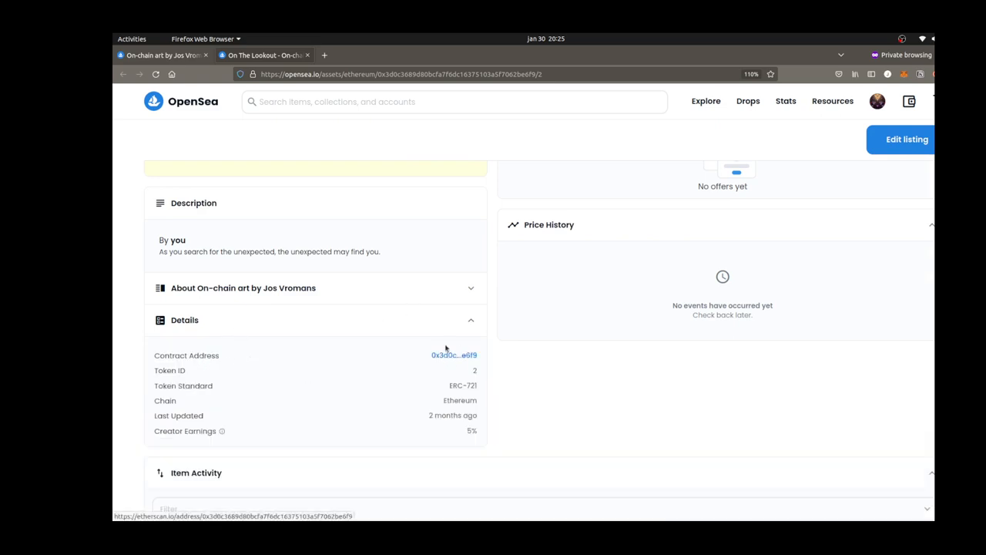
pyautogui.moveTo(322, 355)
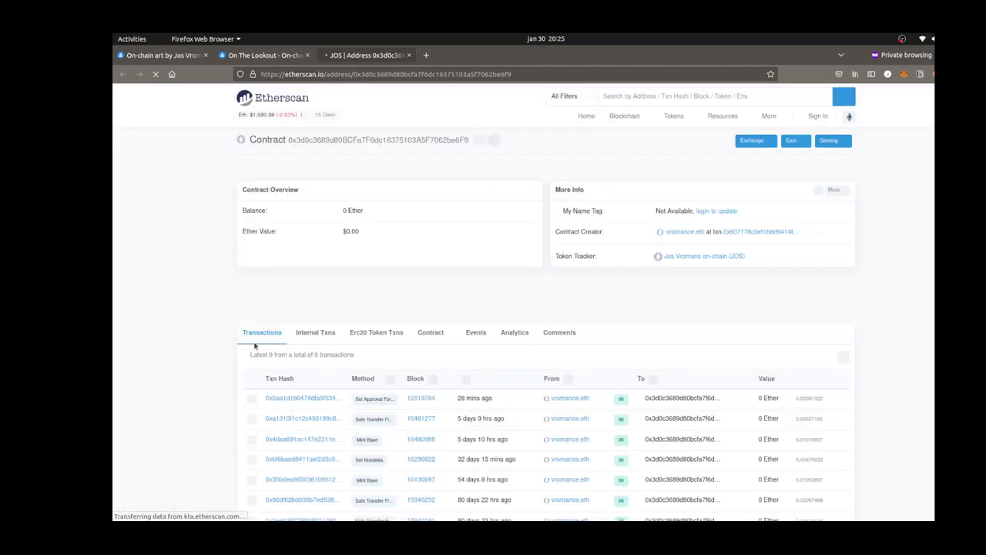
# Step: Open the Mint Base transaction hash from the contract's Transactions list
pyautogui.scroll(-3)
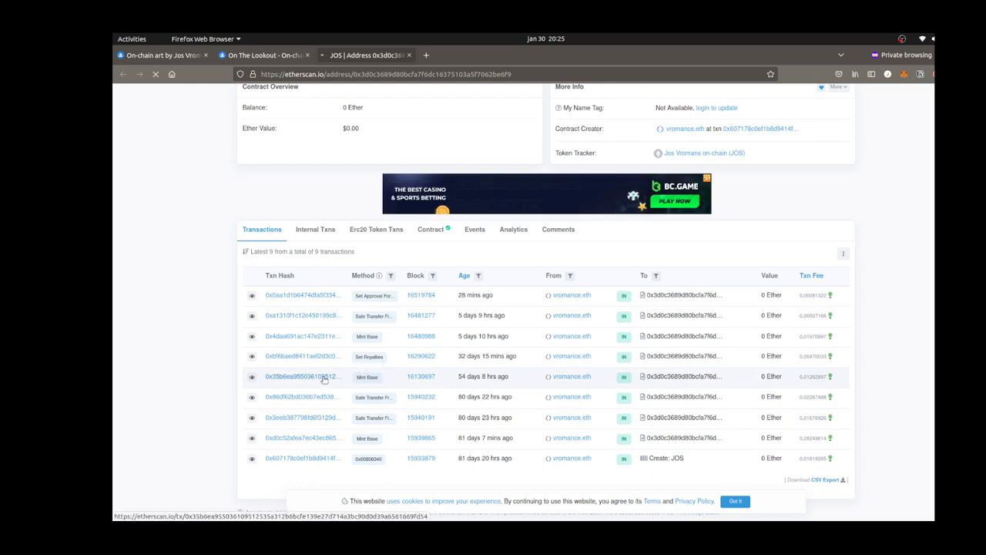
pyautogui.click(303, 377)
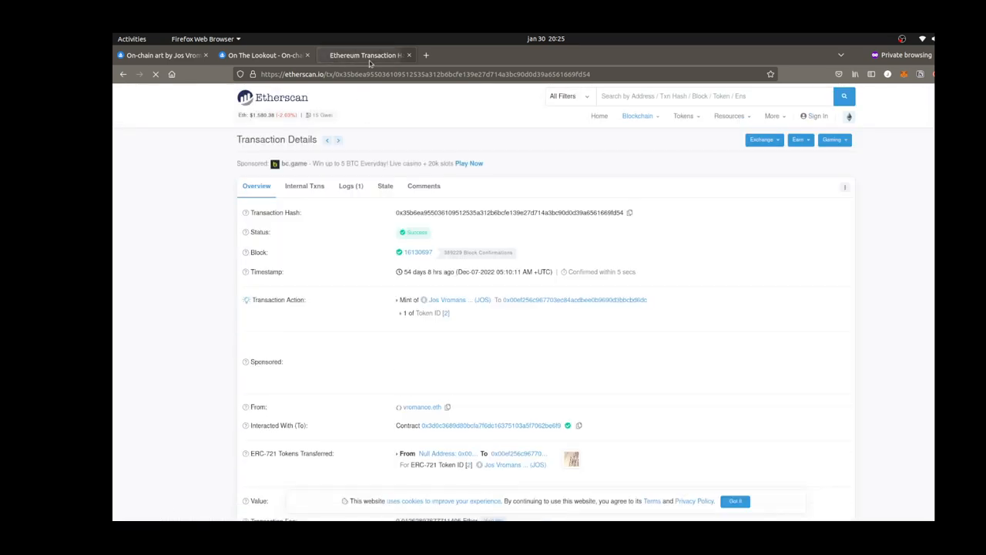
pyautogui.scroll(-3)
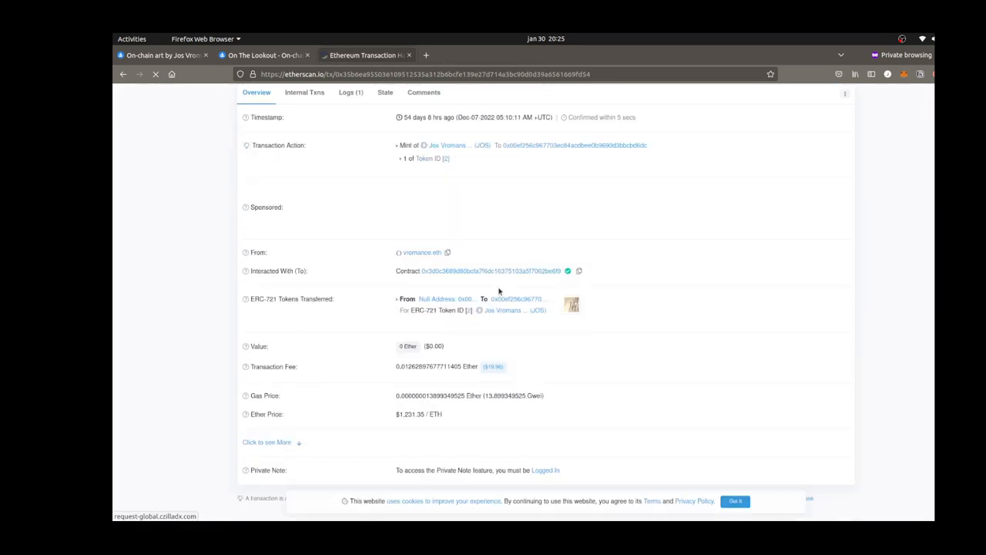
pyautogui.scroll(-3)
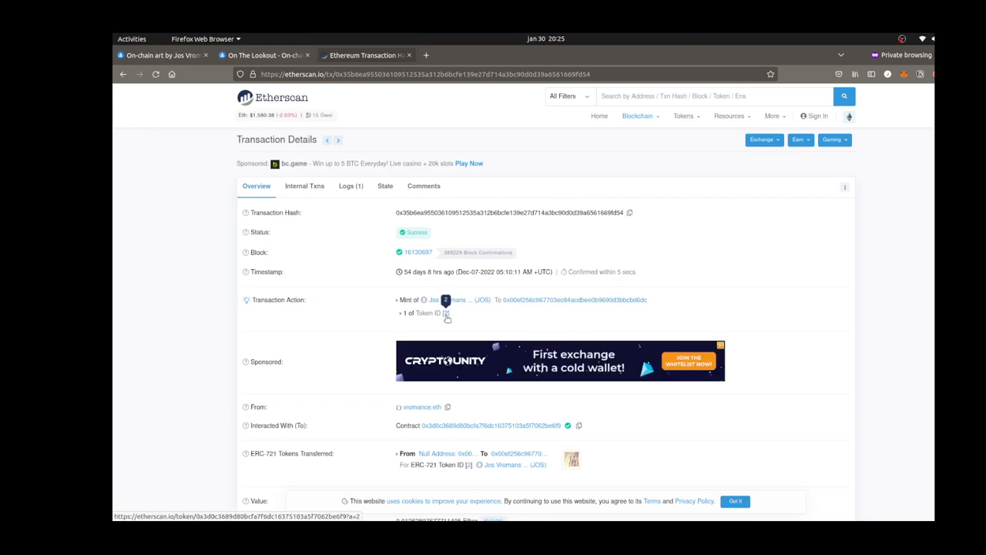
pyautogui.scroll(-3)
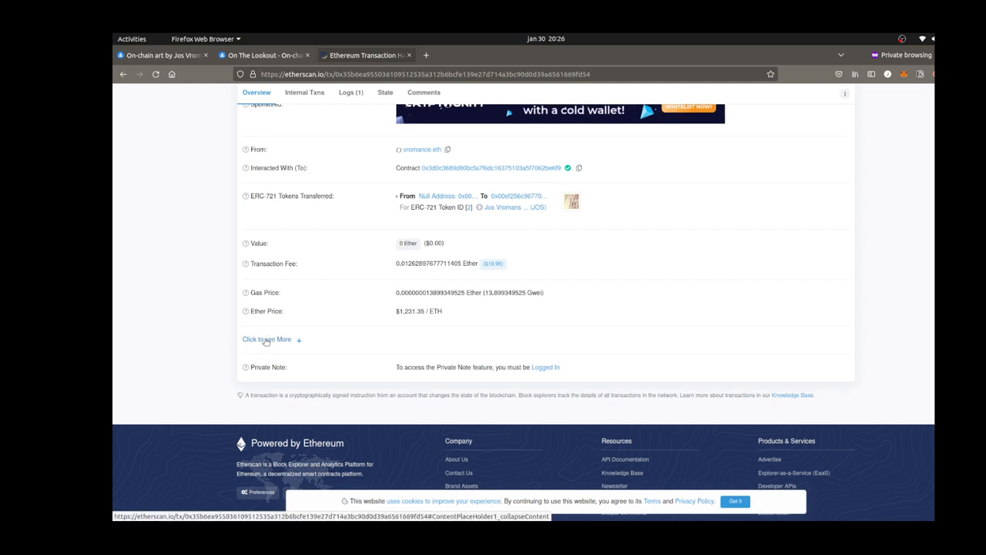
# Step: Expand the transaction details and view the input data as UTF-8 text
pyautogui.click(265, 339)
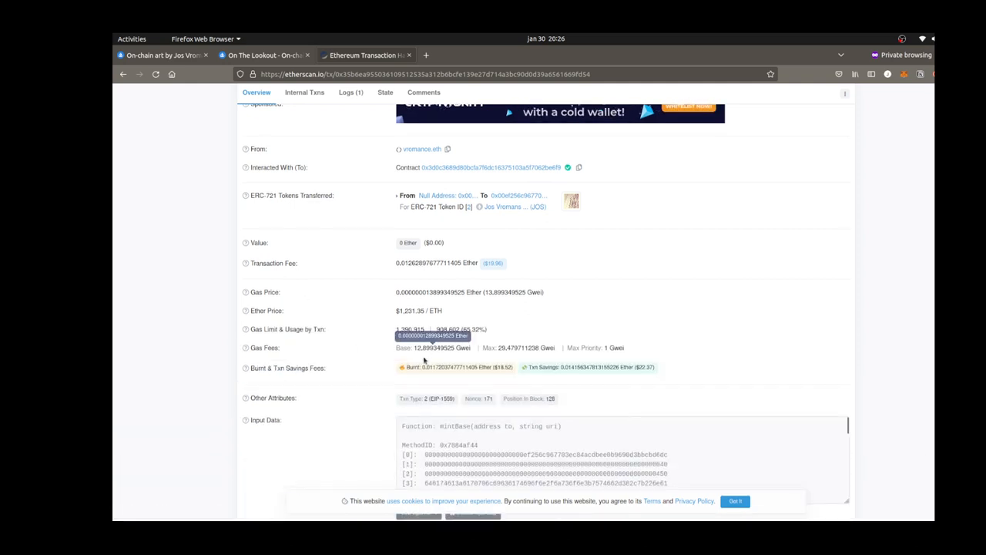
pyautogui.scroll(-3)
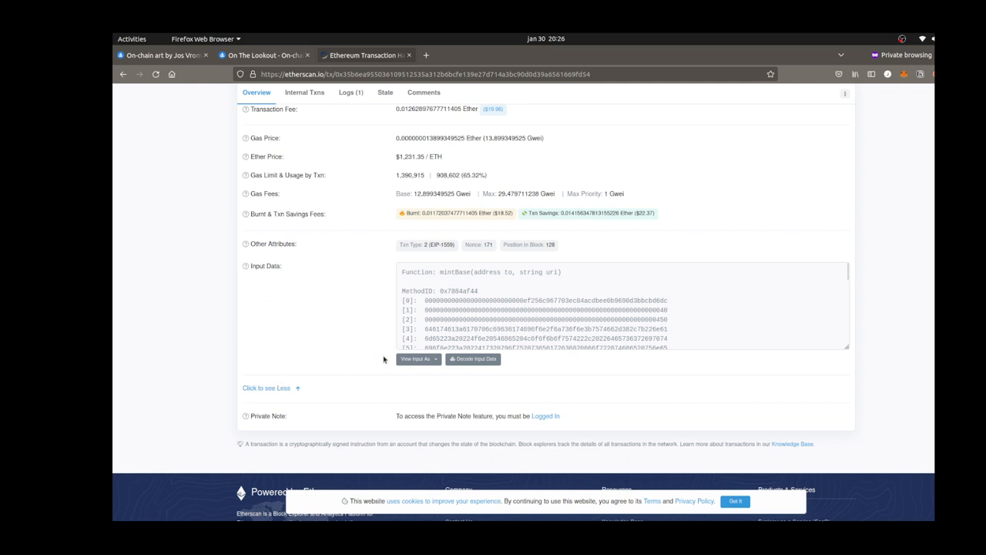
pyautogui.moveTo(244, 266)
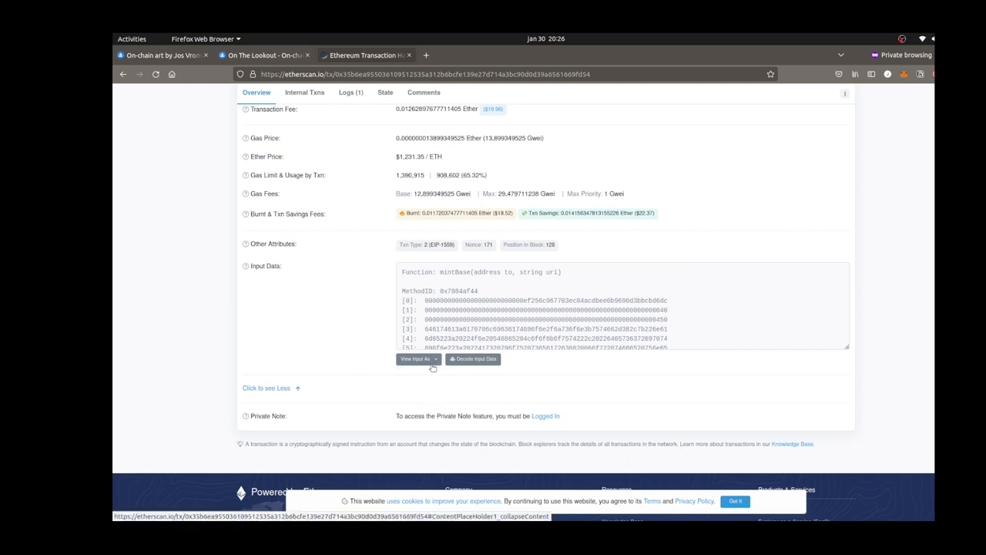
pyautogui.click(415, 359)
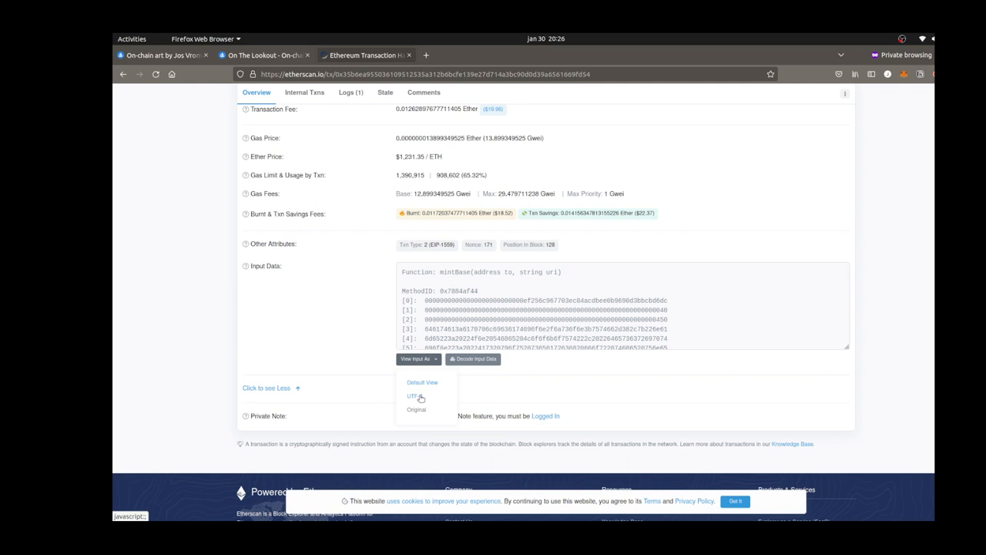
pyautogui.click(414, 396)
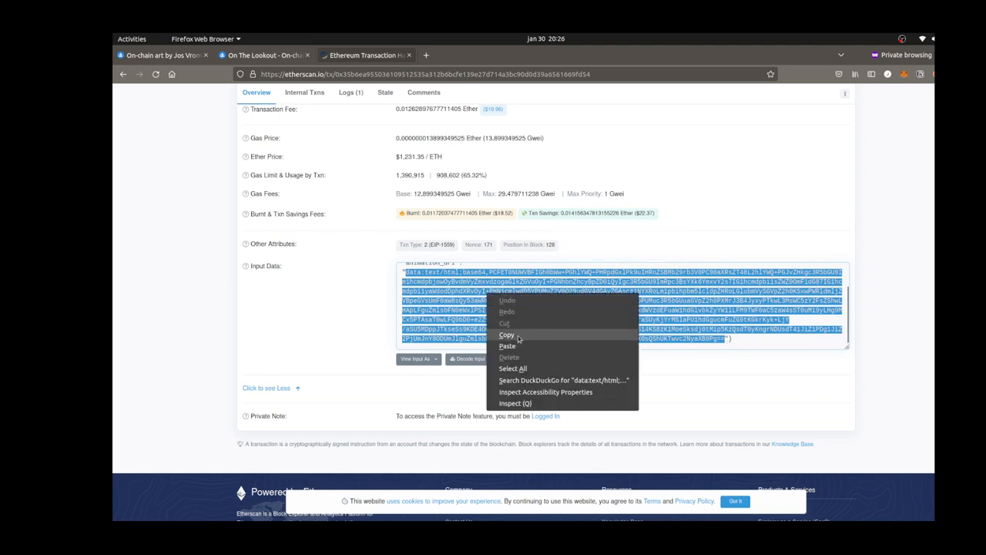
# Step: Copy the base64 data URL from the decoded input data
pyautogui.click(507, 335)
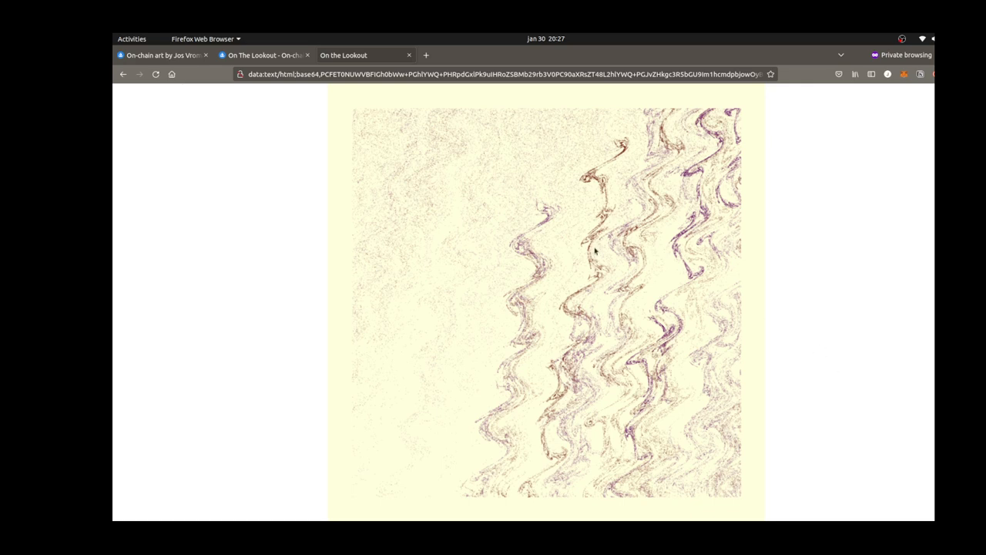
pyautogui.moveTo(594, 298)
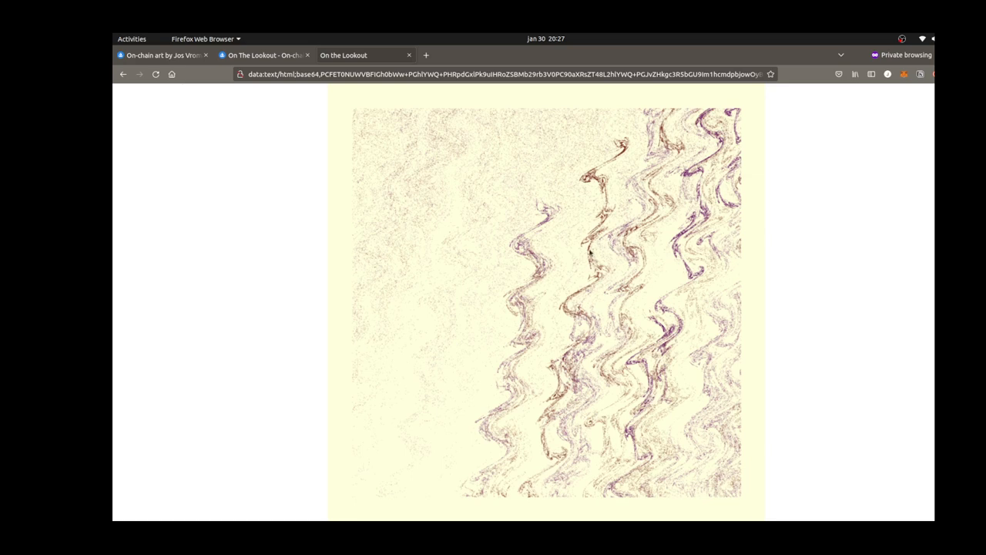
pyautogui.moveTo(586, 297)
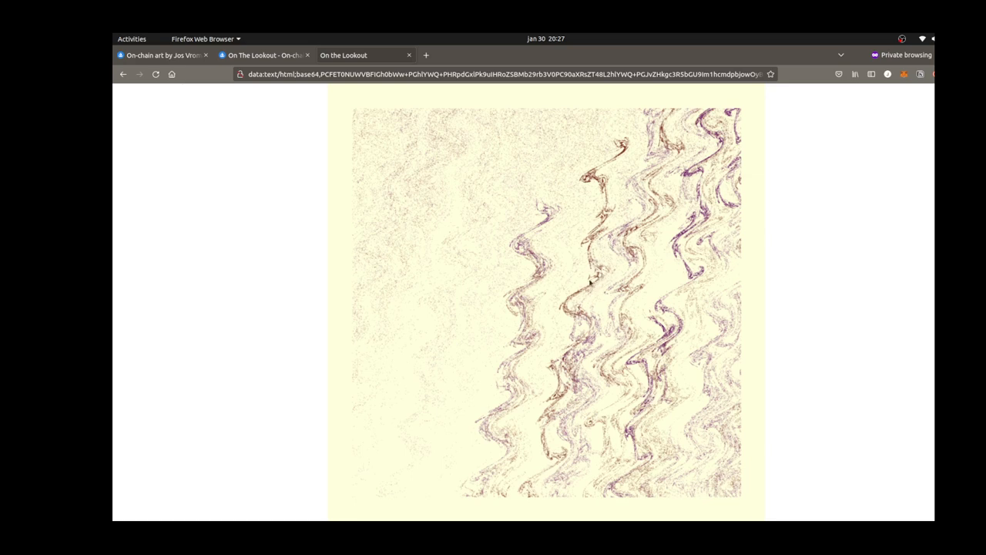